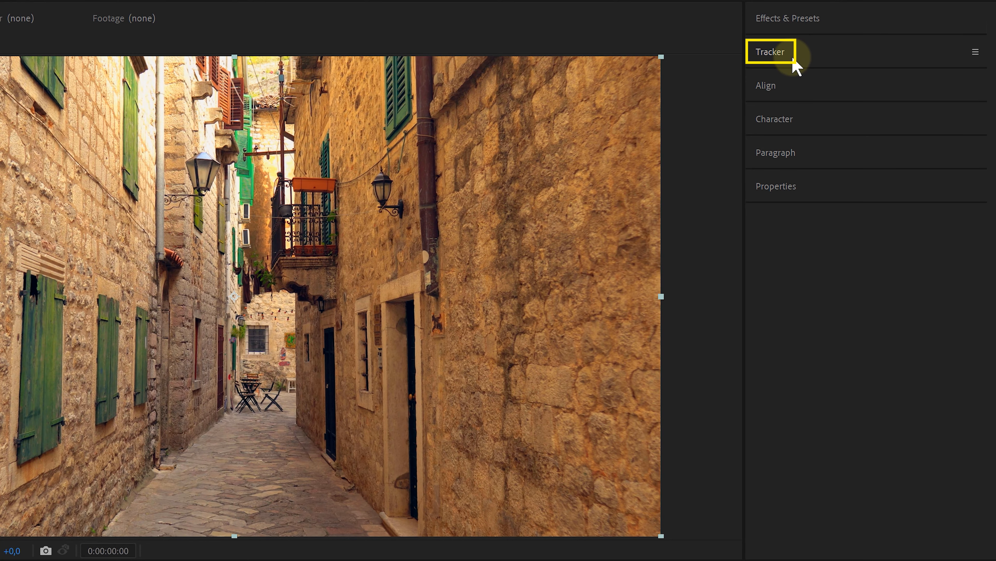
Run Track Camera from the Tracker panel on the Street Shot layer.
click(771, 52)
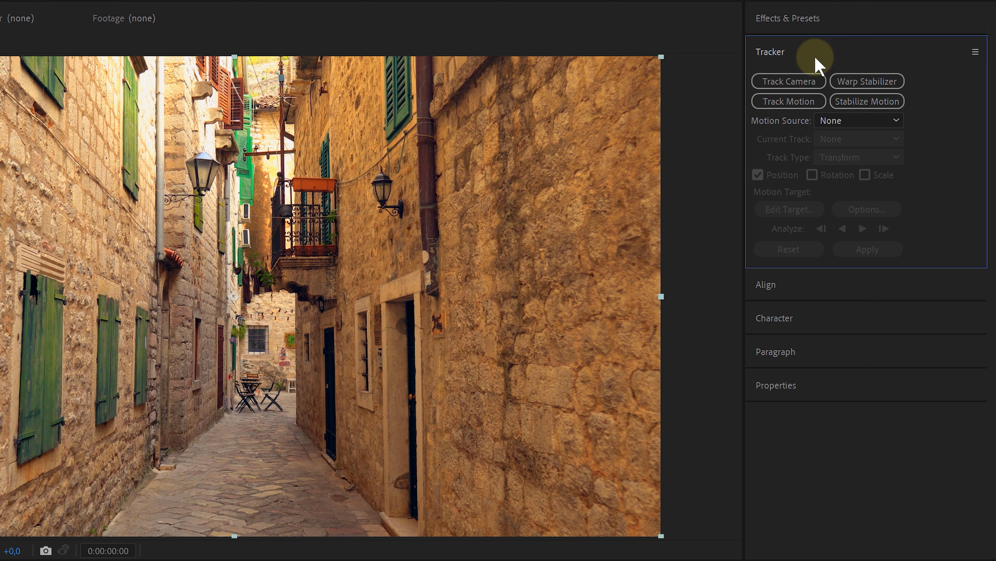
mouse_move(807, 89)
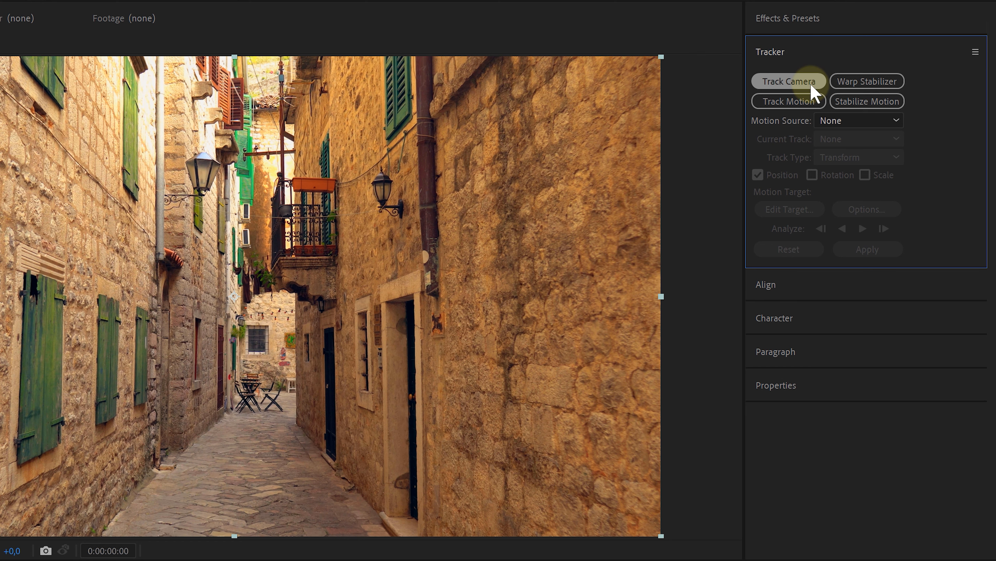
click(788, 80)
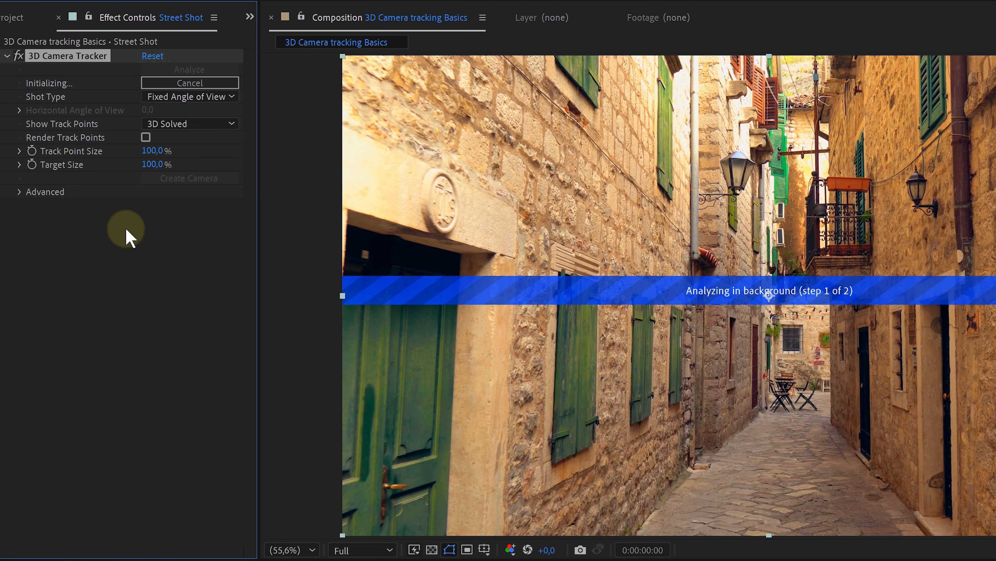
mouse_move(51, 102)
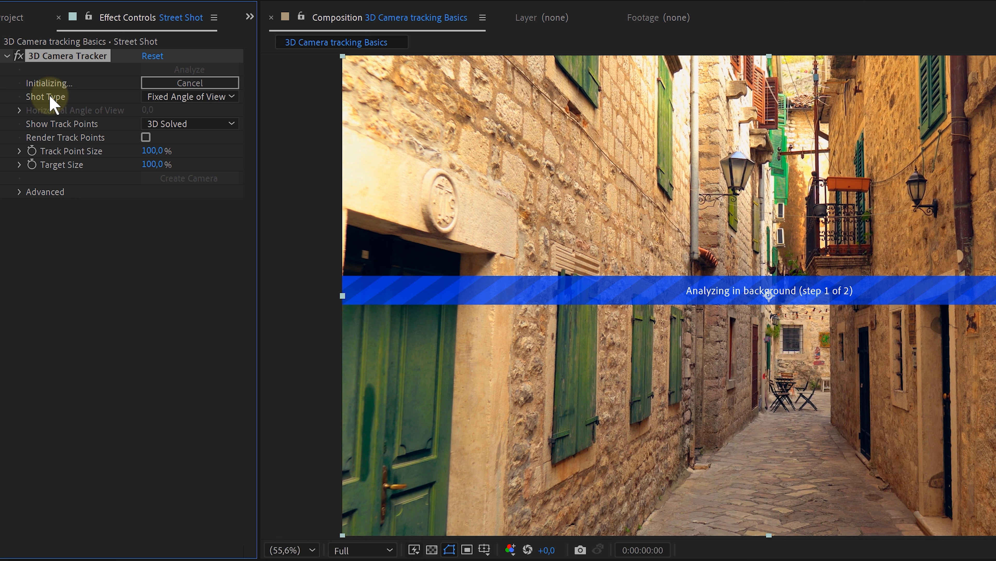
Choose Specify Angle of View as the 3D Camera Tracker's Shot Type.
click(189, 96)
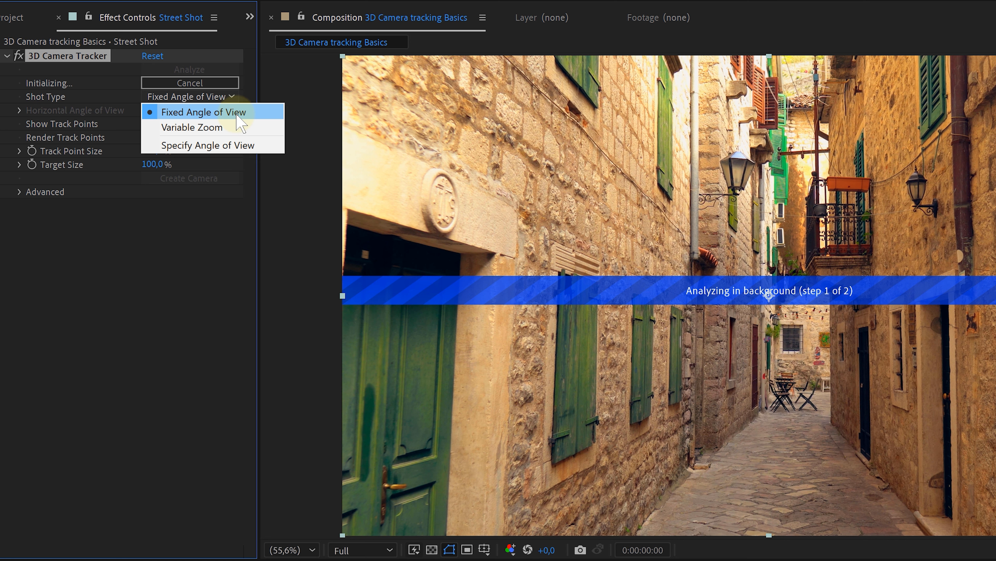
mouse_move(189, 127)
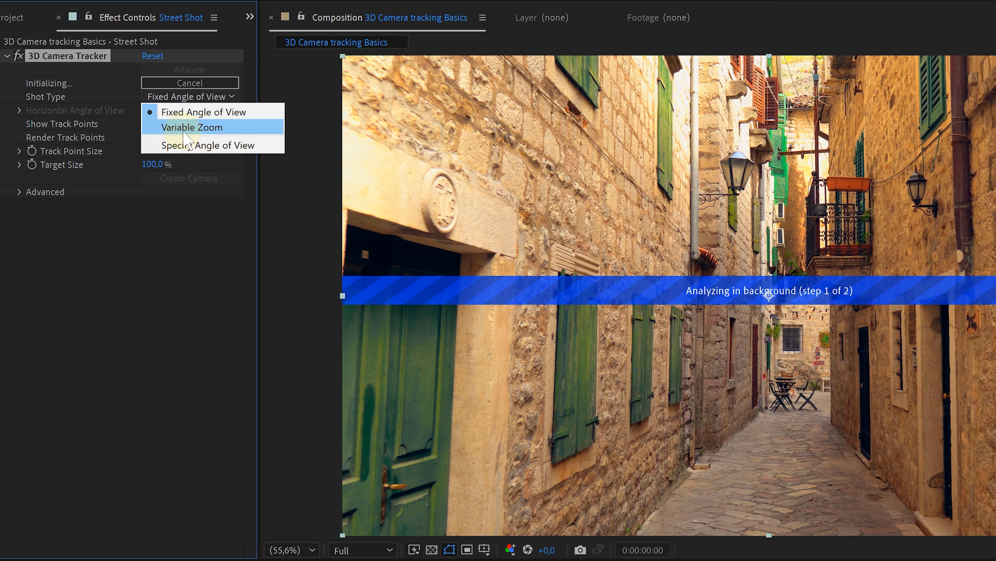
mouse_move(201, 135)
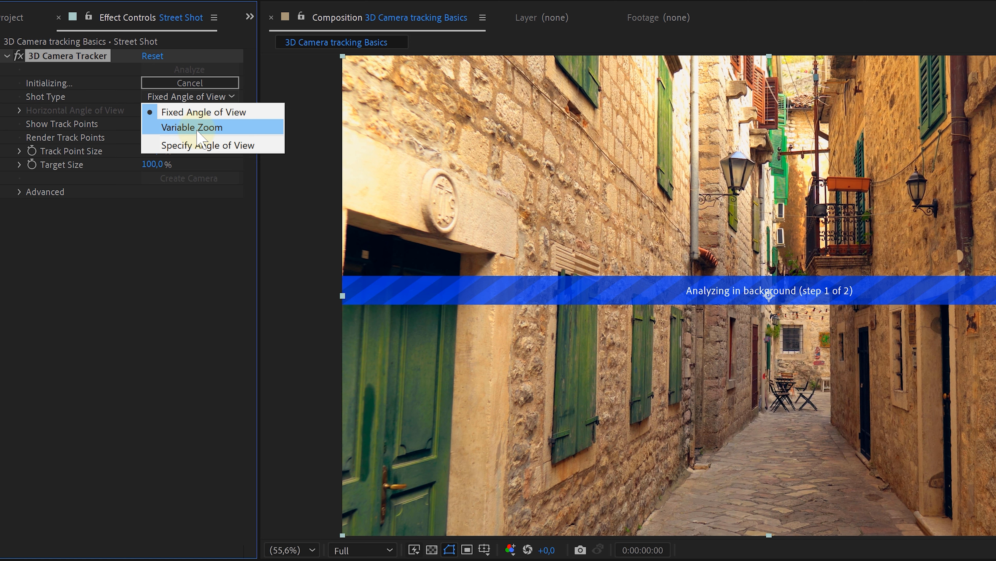
mouse_move(197, 145)
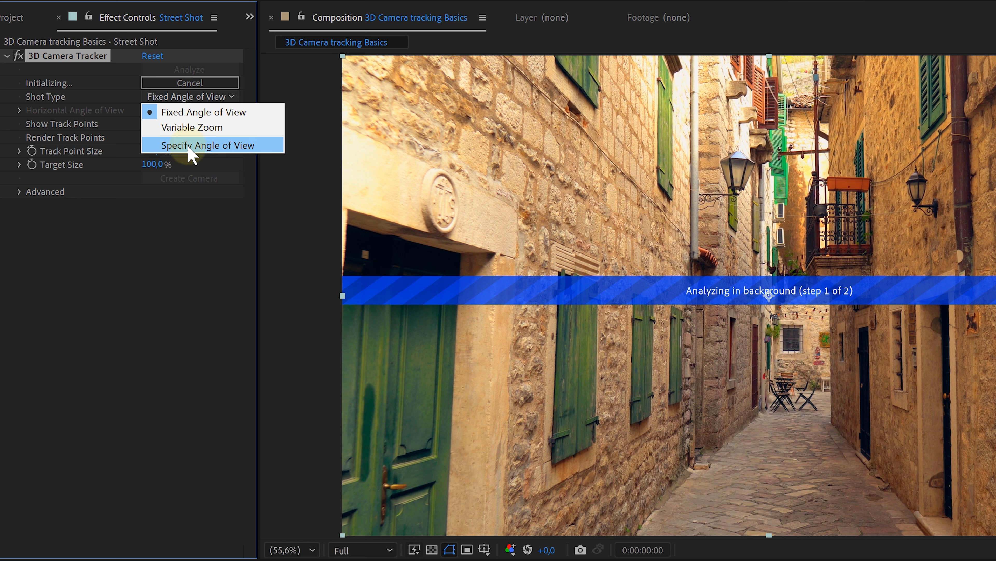
click(207, 145)
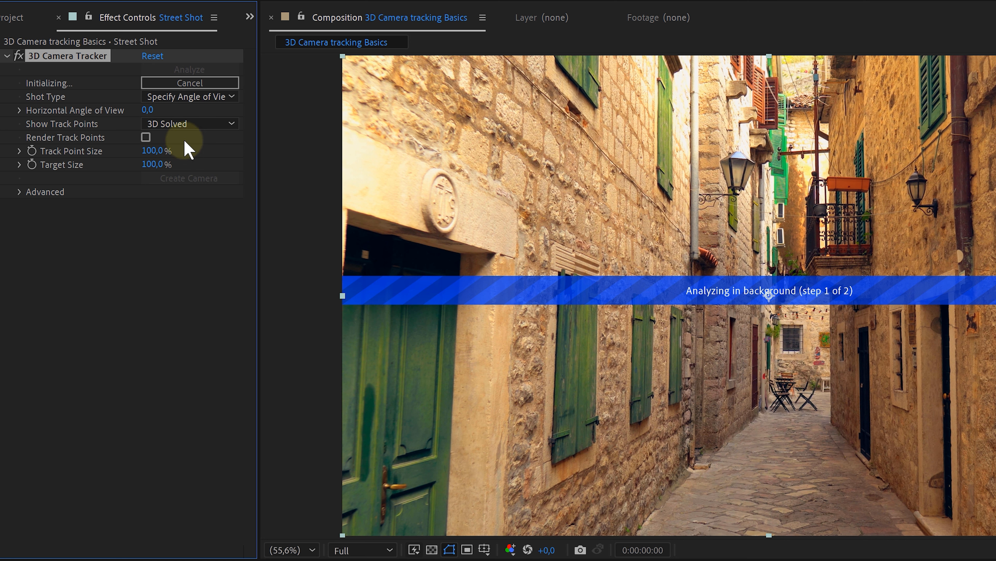
mouse_move(138, 115)
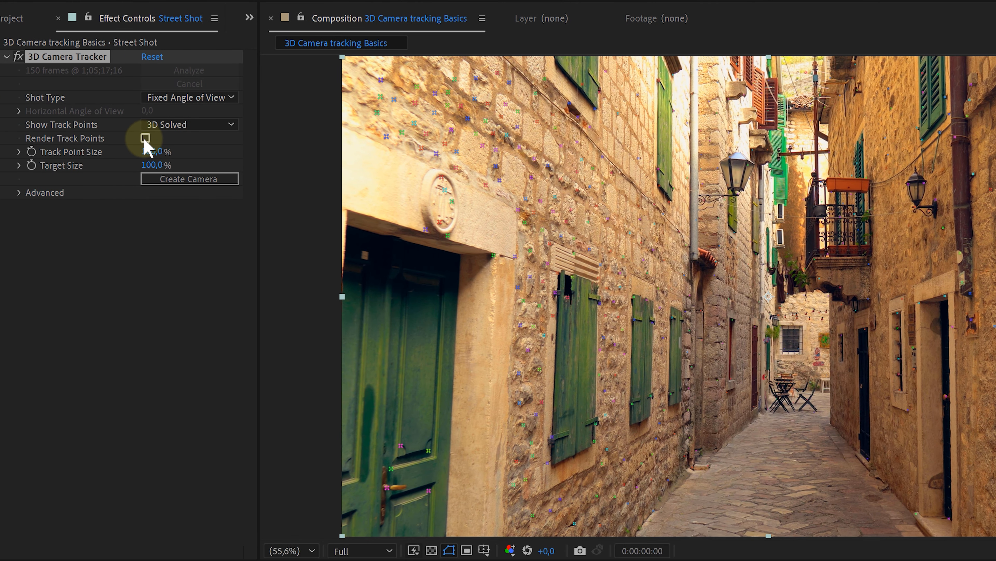
click(144, 138)
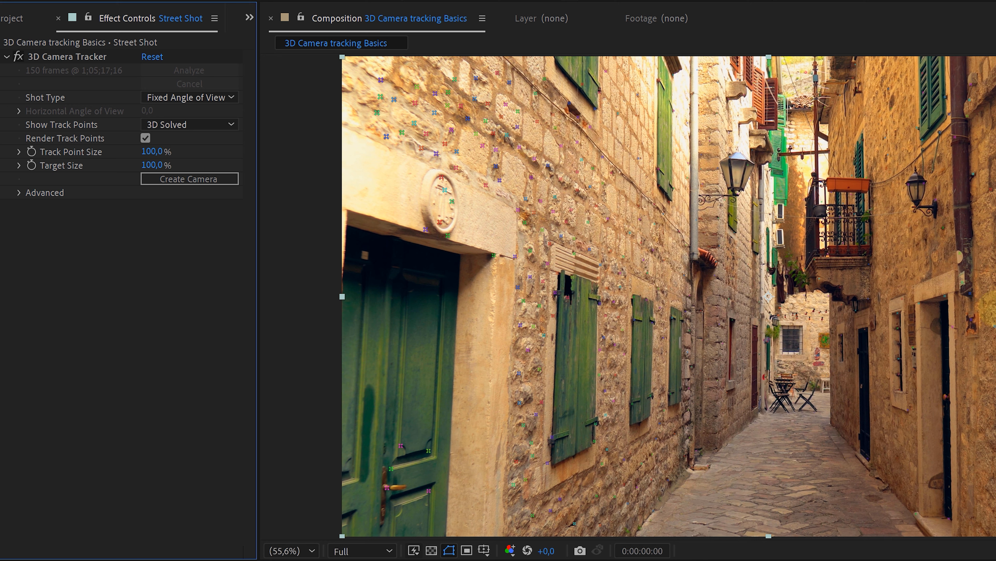
click(145, 138)
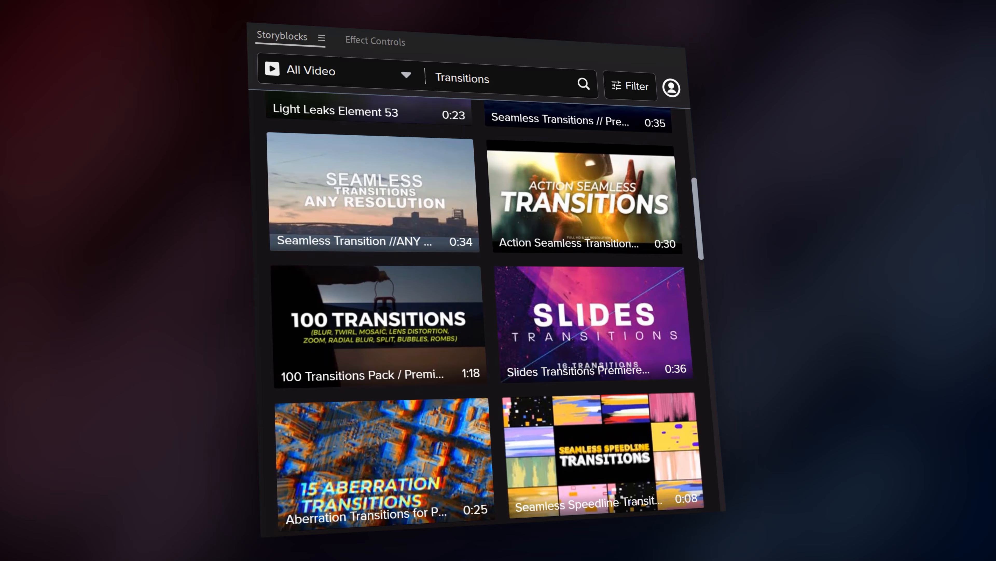
scroll(down, 3)
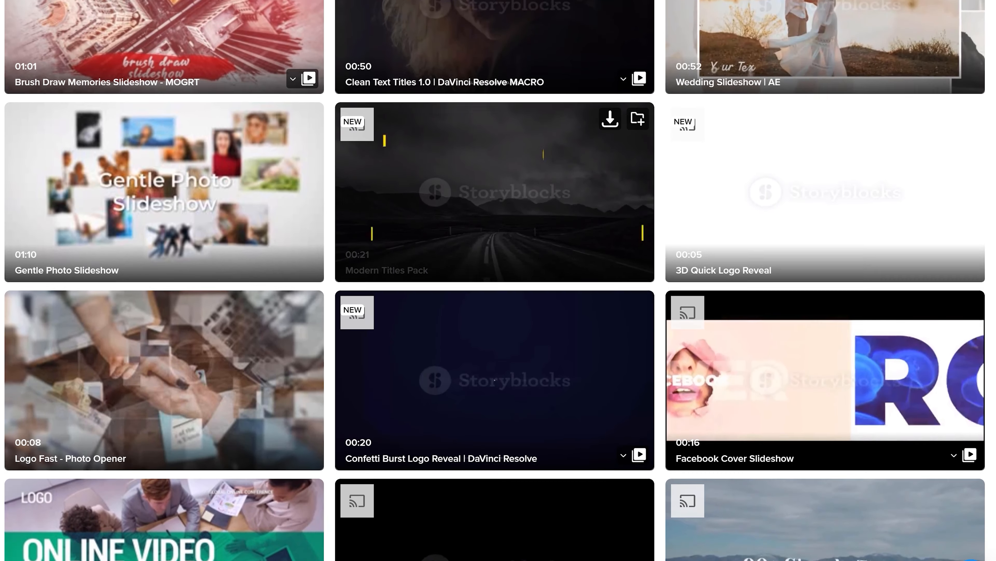
scroll(down, 3)
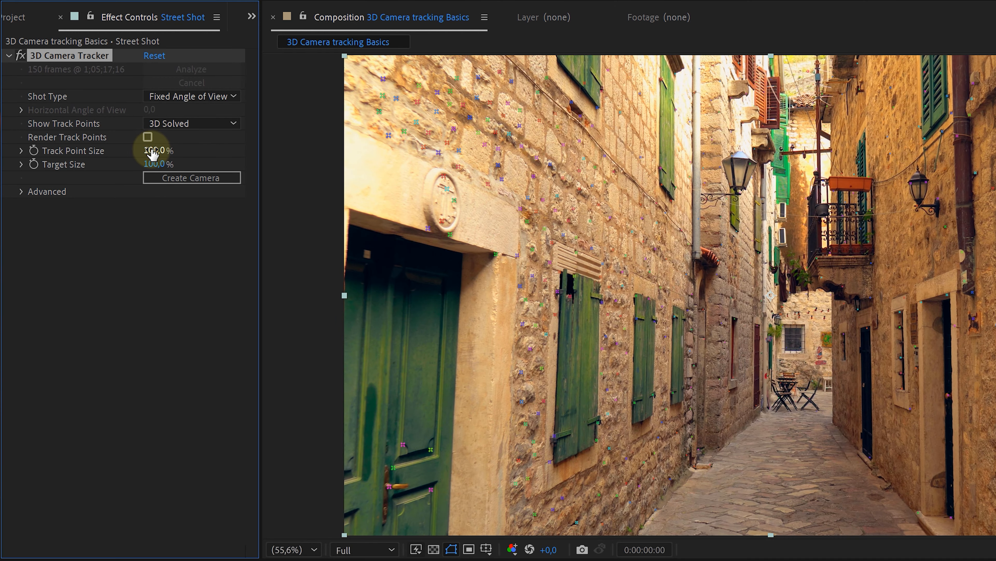
Enlarge the track point size so ground points are easier to select.
drag(158, 150, 190, 150)
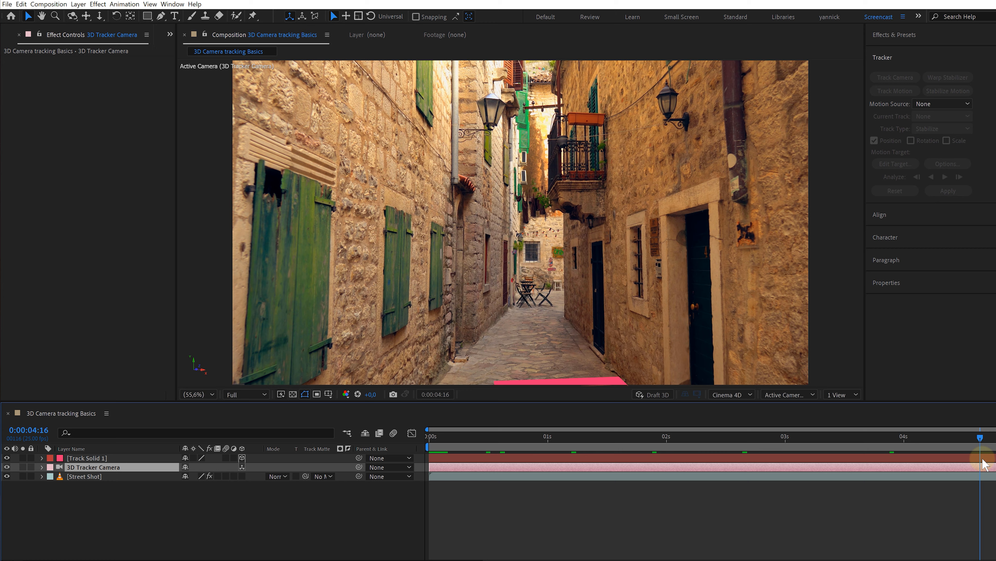
Return the playhead to frame 0 and hide Track Solid 1, then head for the Remove comp.
click(414, 432)
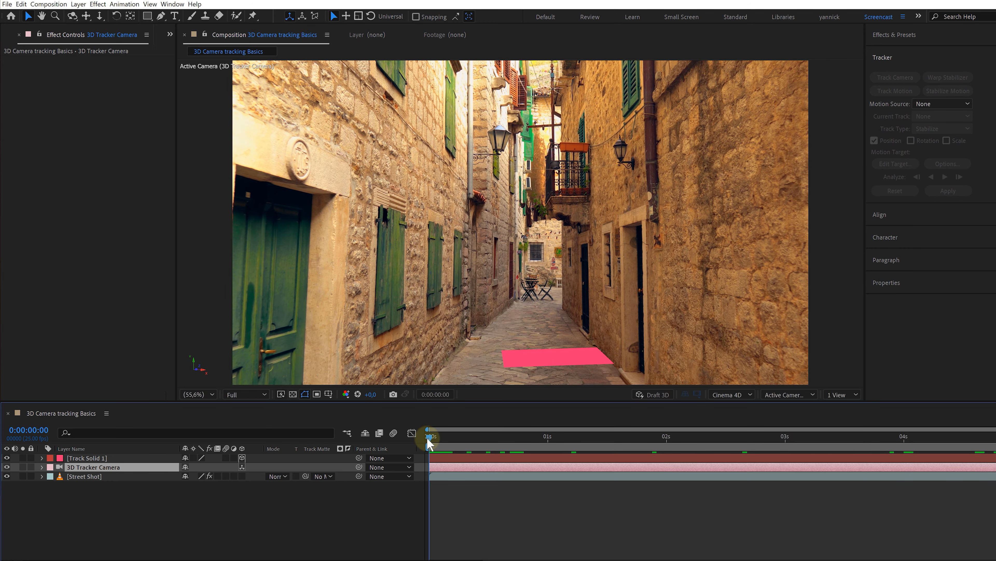
click(7, 458)
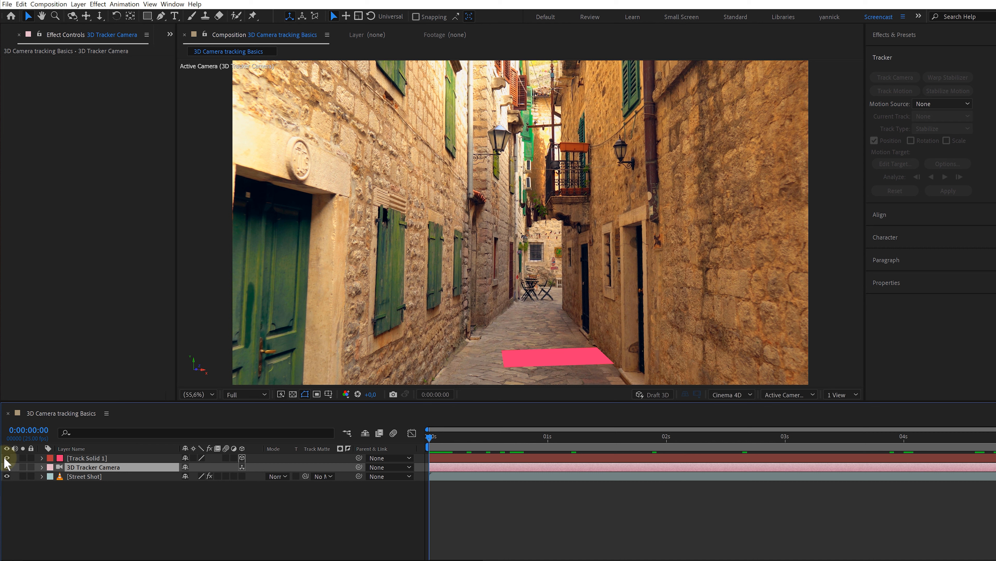
click(6, 458)
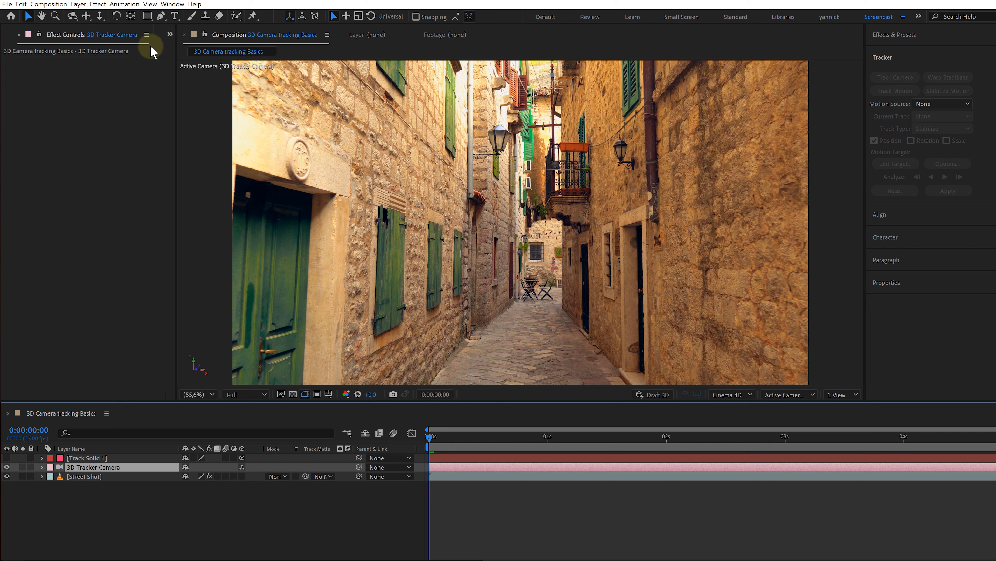
text(AE BASIC)
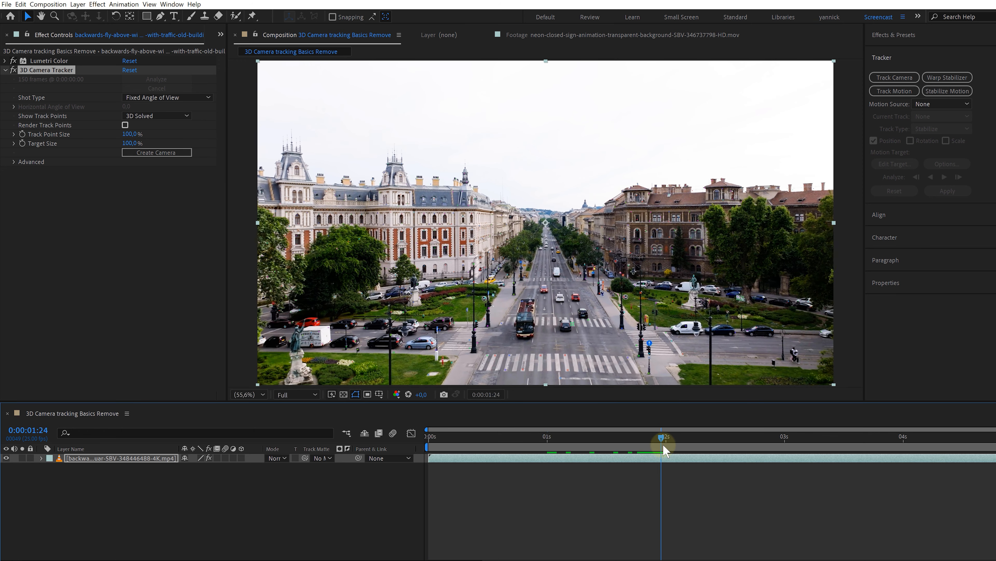
Reach File > Export to show the Maxon Cinema 4D Exporter option.
click(156, 152)
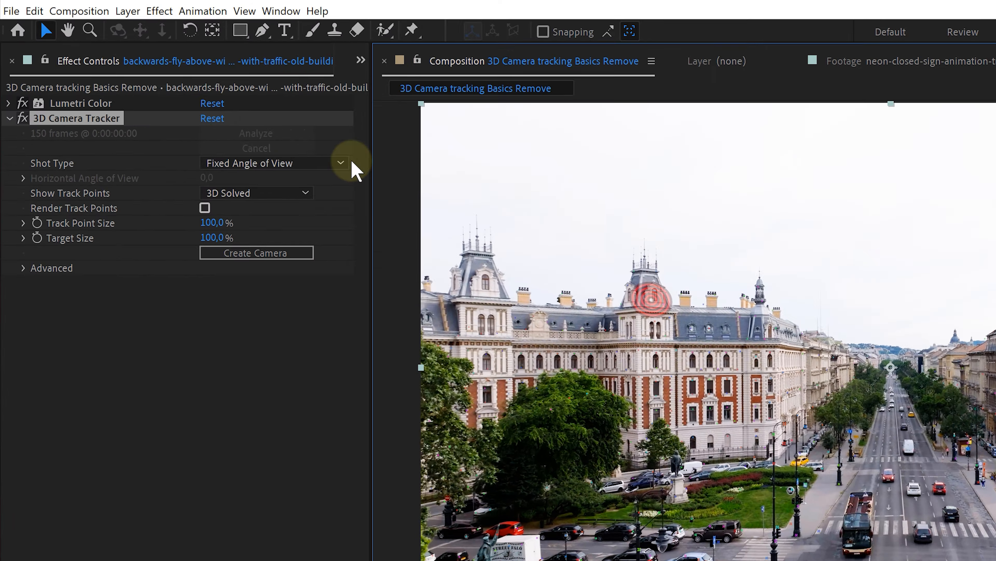
click(11, 11)
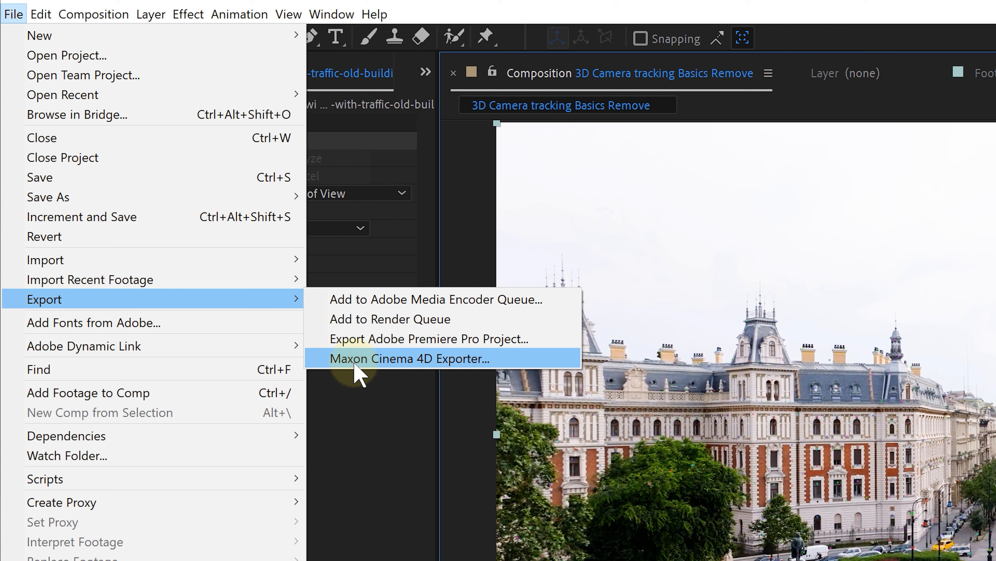
mouse_move(382, 370)
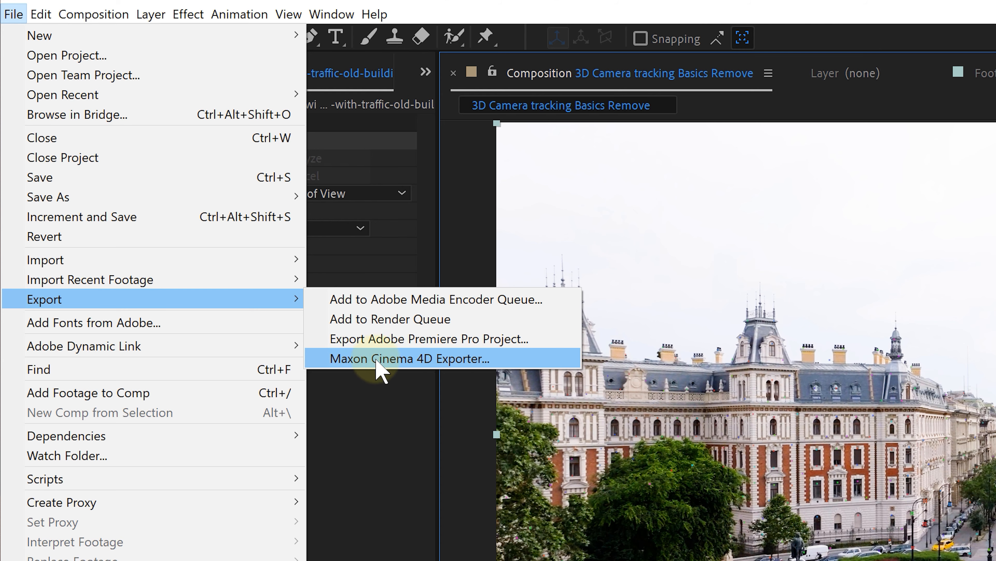